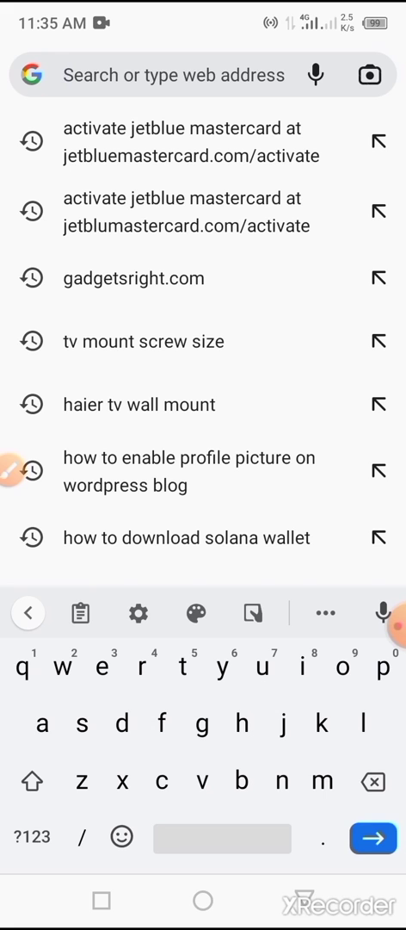
Step: Search Google for 'kiwi browser' in Chrome and view its Play Store result
text(kiwi bro)
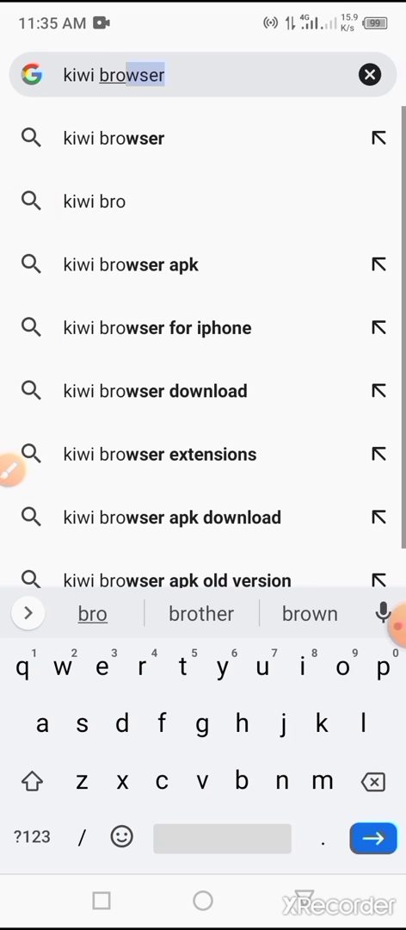
click(374, 837)
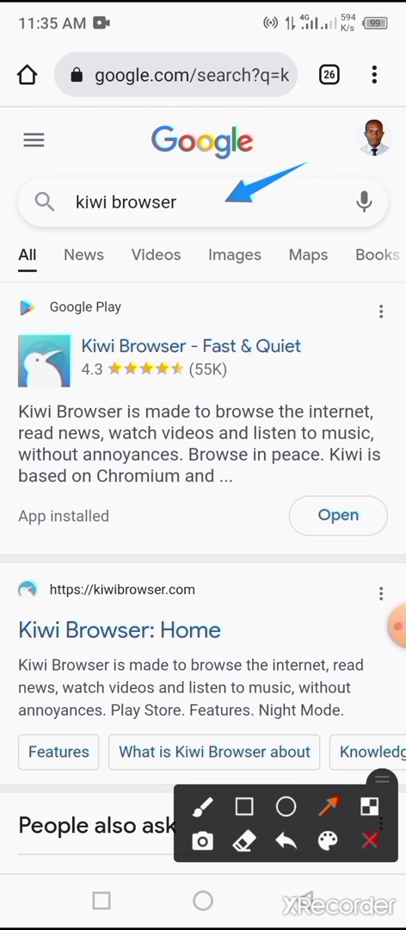
click(245, 832)
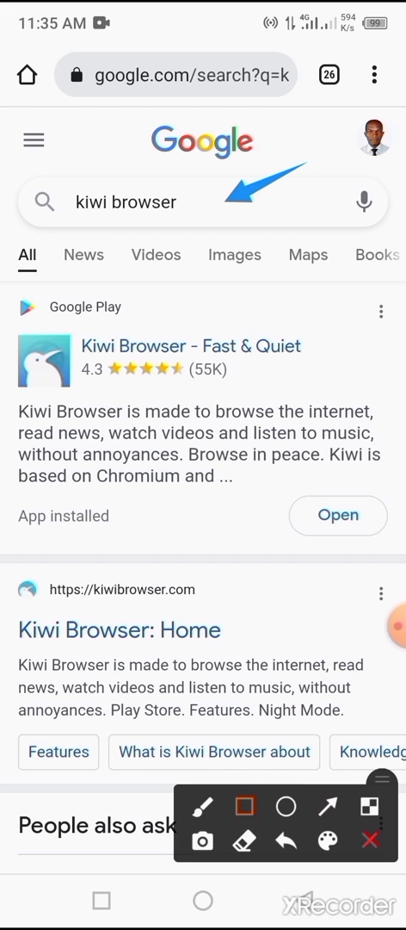
drag(17, 293, 320, 396)
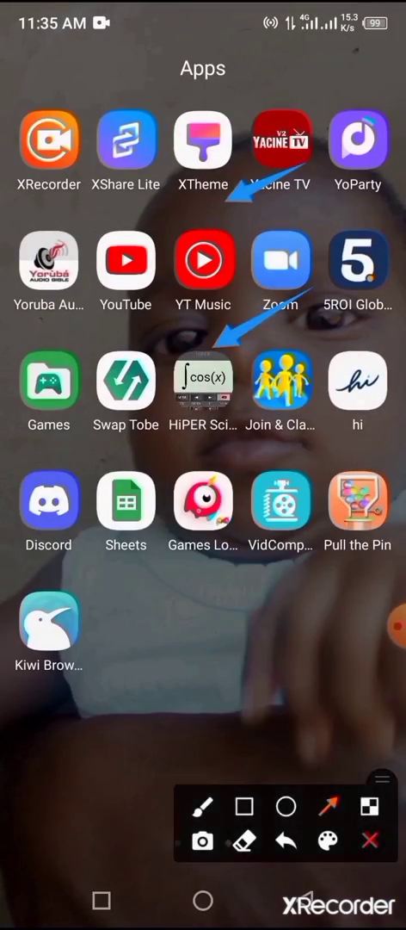
Step: Swipe through the app drawer and launch the Google Play Store
scroll(left, 3)
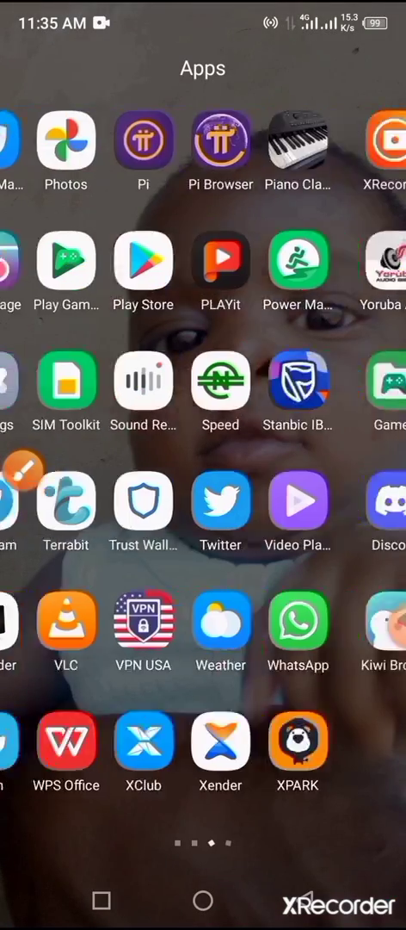
click(143, 261)
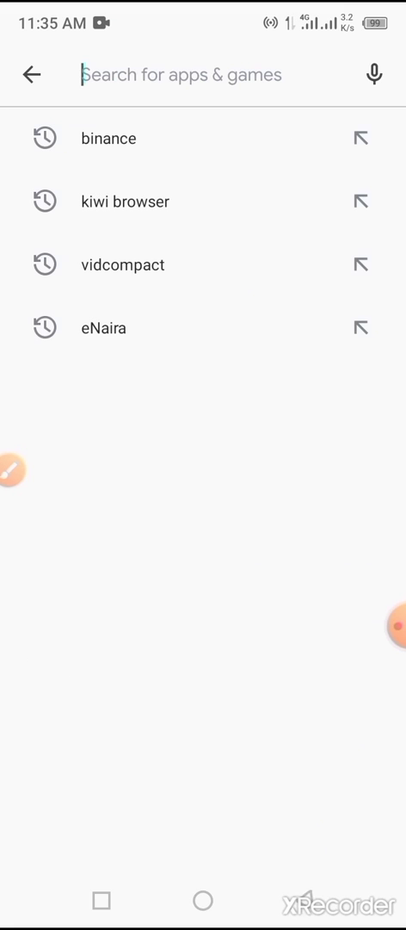
Step: Search the Play Store for 'kiwi browser', clearing the mistyped text first
click(198, 76)
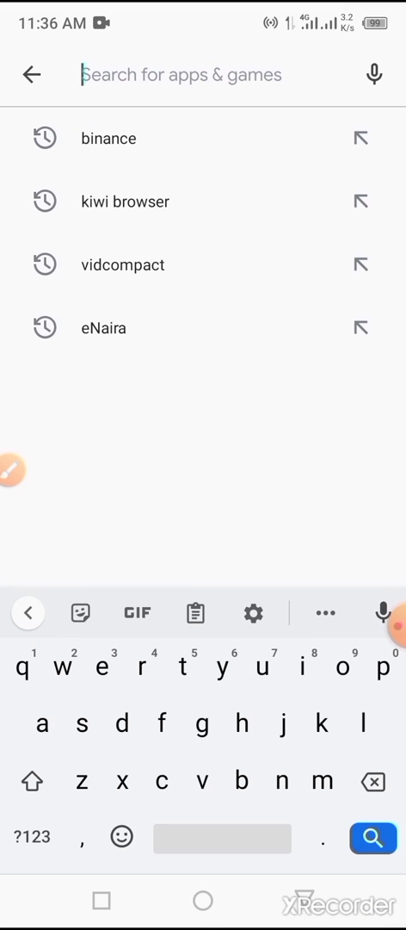
text(wi)
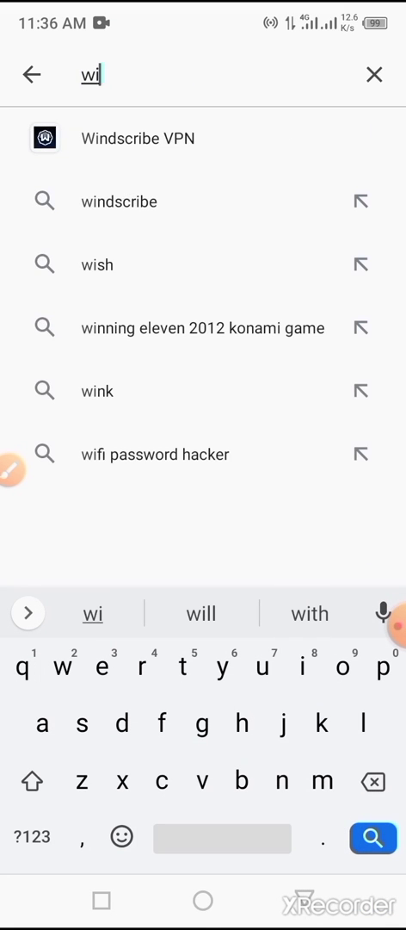
click(375, 74)
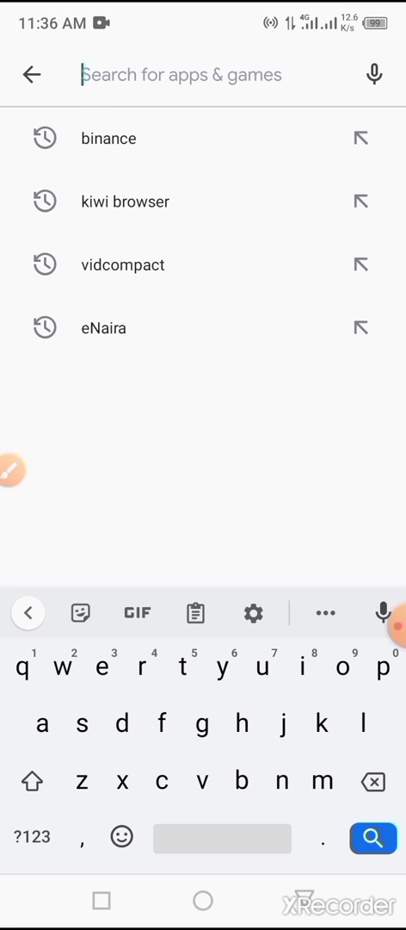
text(kiwi)
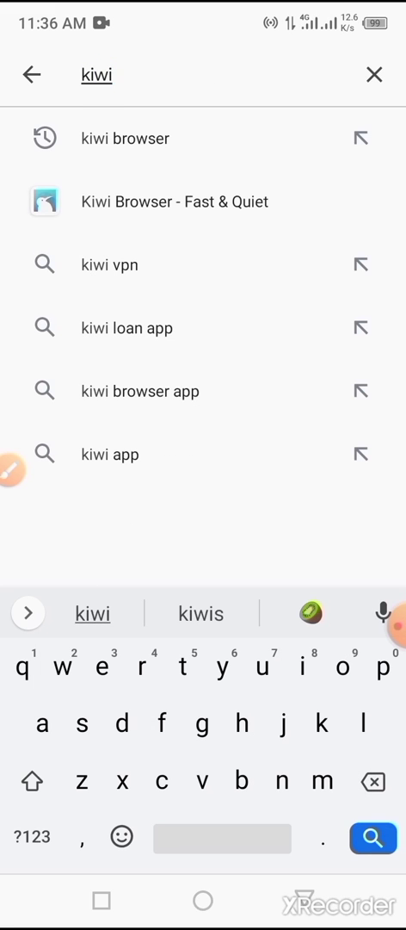
click(124, 138)
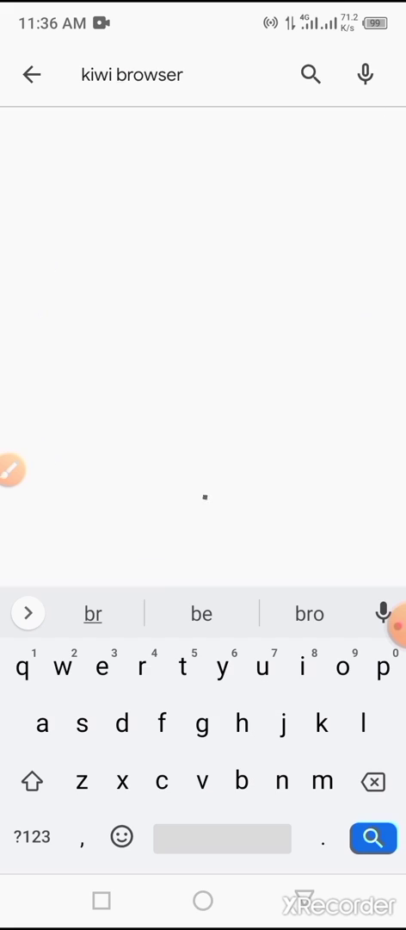
Step: Launch the installed Kiwi Browser from its Play Store listing
click(372, 837)
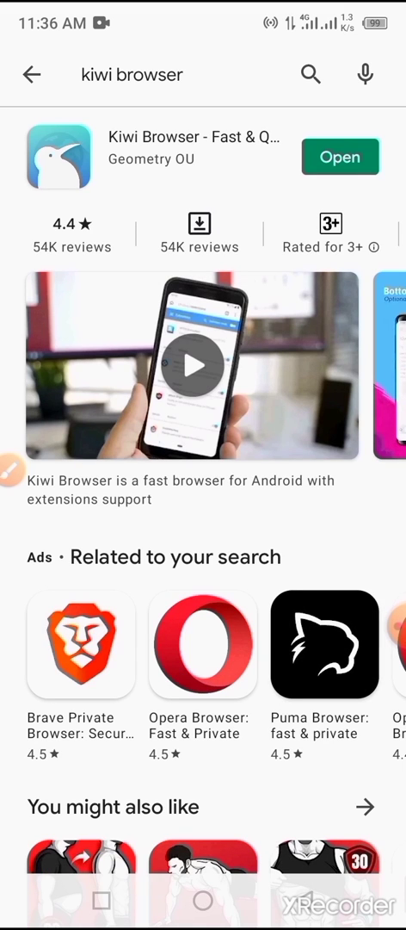
click(10, 472)
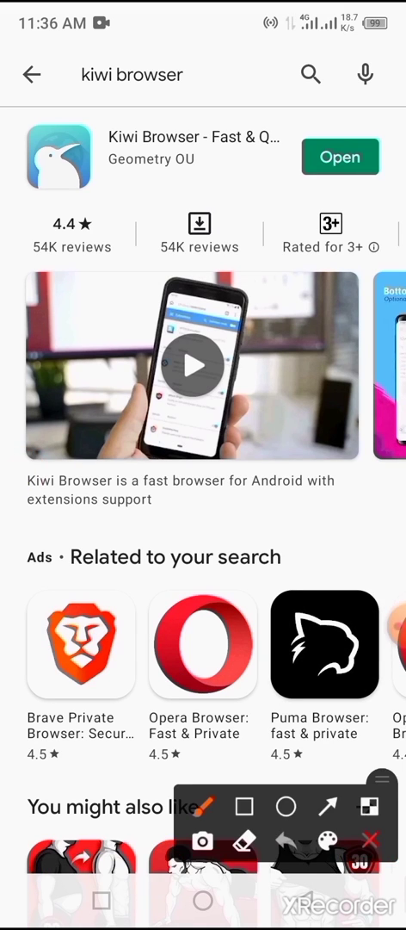
click(248, 806)
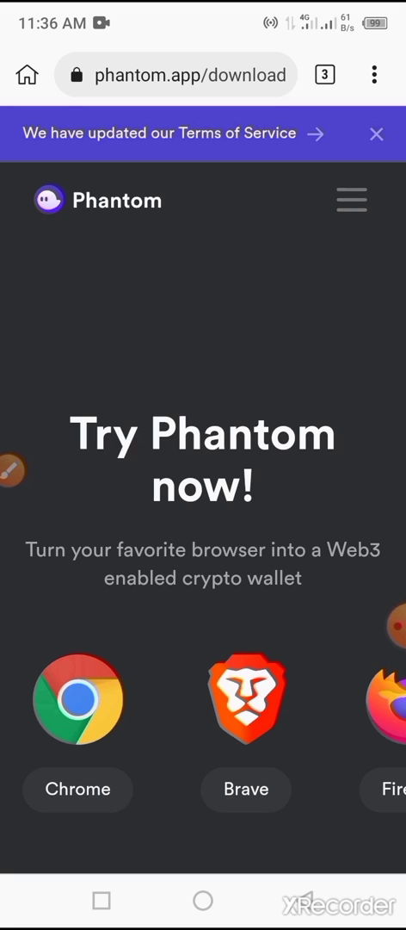
Step: Dismiss the Terms of Service notice, switch to the New Tab and focus its address bar
click(376, 135)
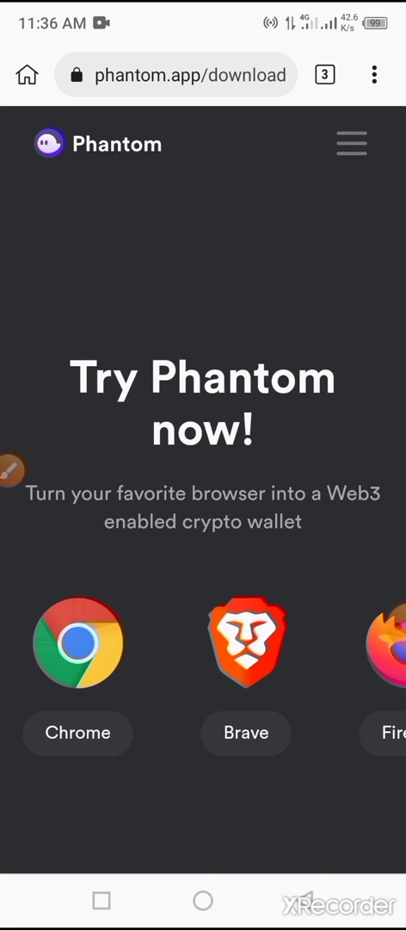
click(323, 72)
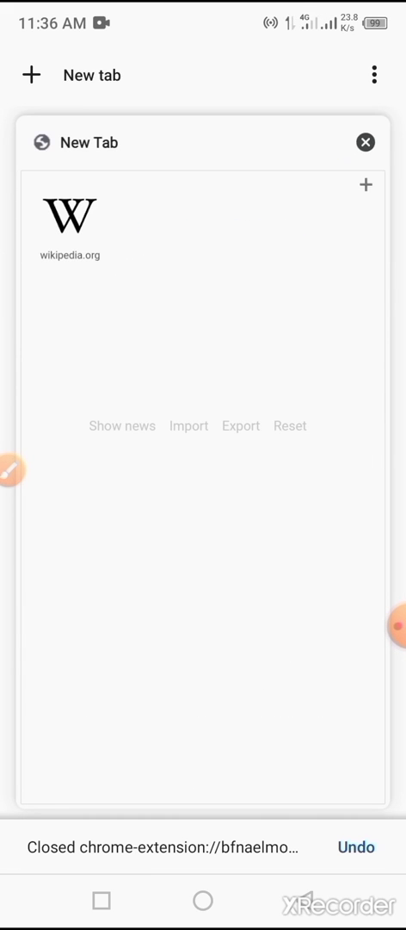
click(365, 142)
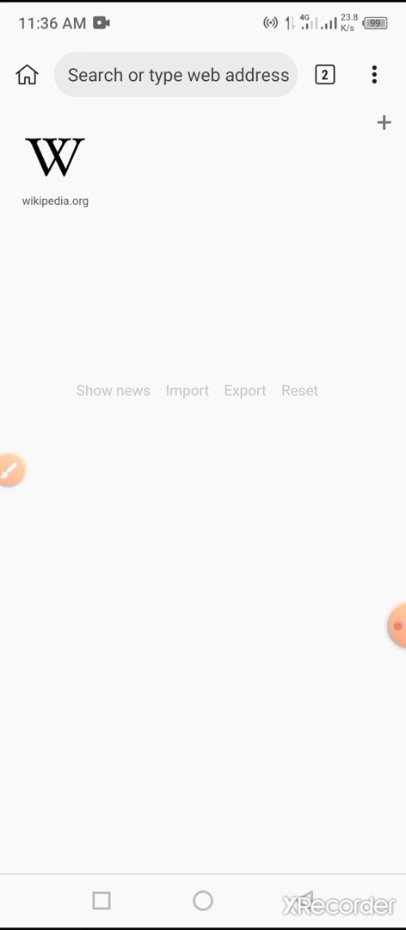
click(175, 76)
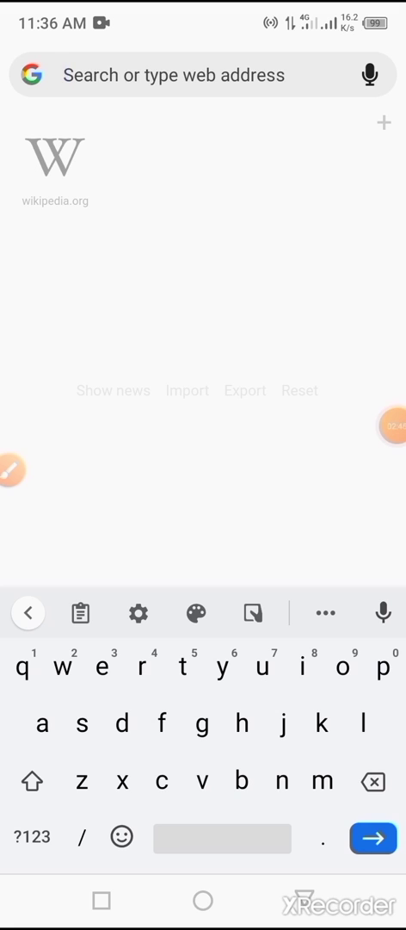
Step: Search 'phatom wallet extension' and open the Download - Phantom Wallet result
text(phatom wallet extension)
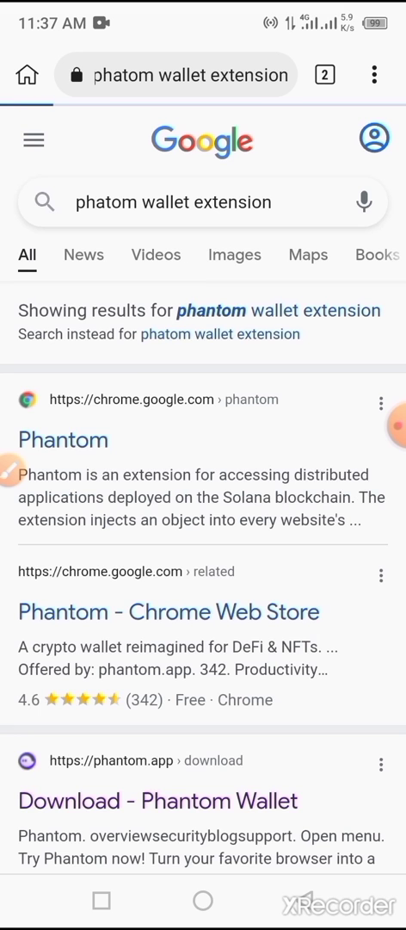
scroll(down, 3)
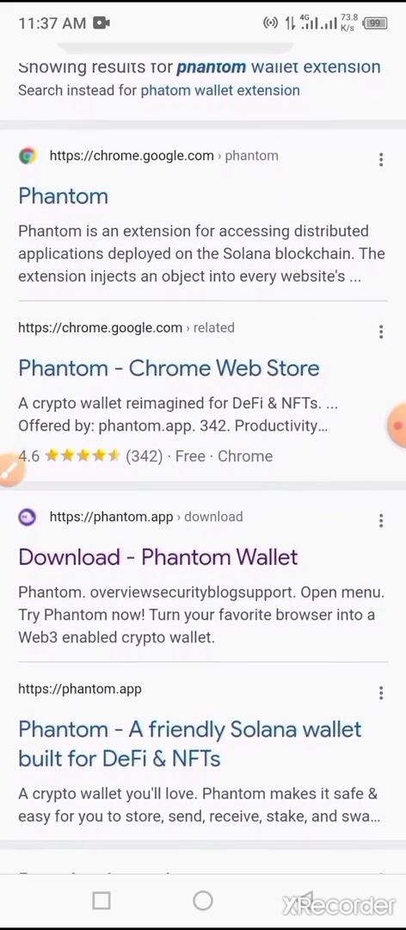
scroll(down, 3)
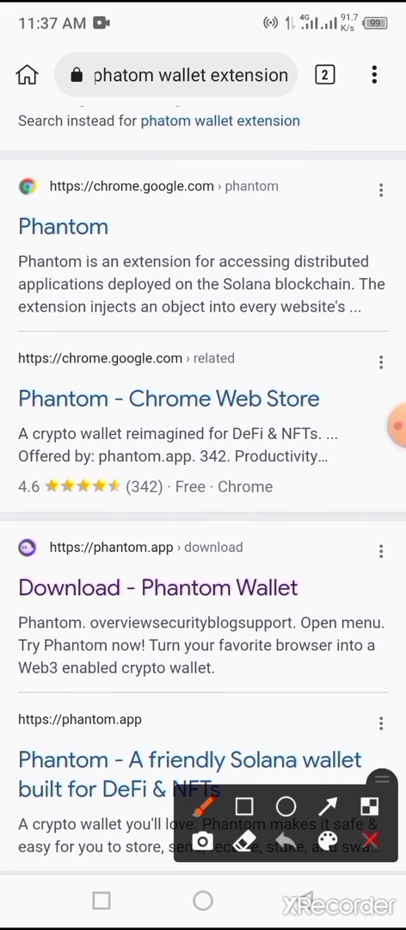
click(248, 851)
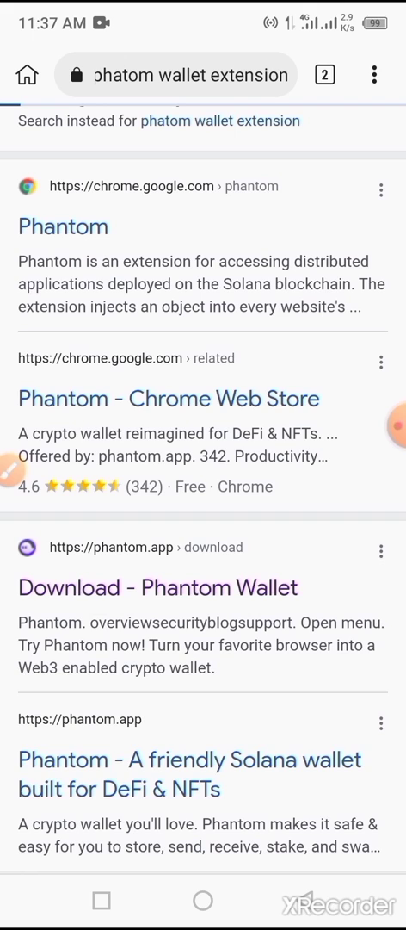
click(157, 587)
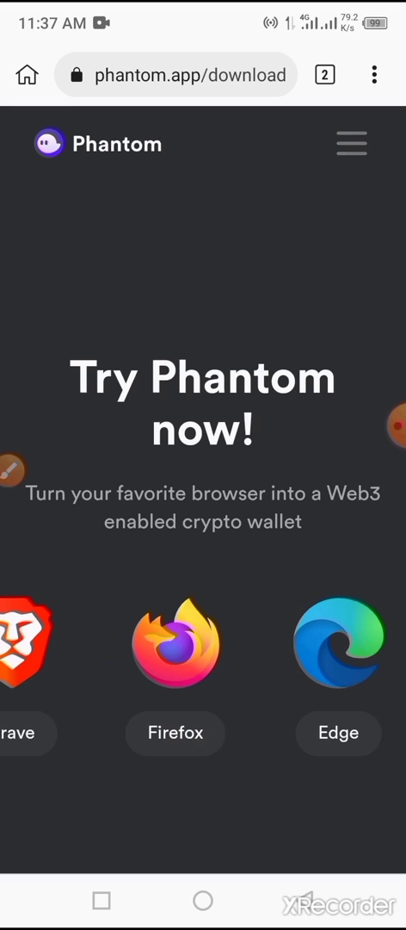
Step: Choose the Chrome version on the phantom.app download page
scroll(right, 3)
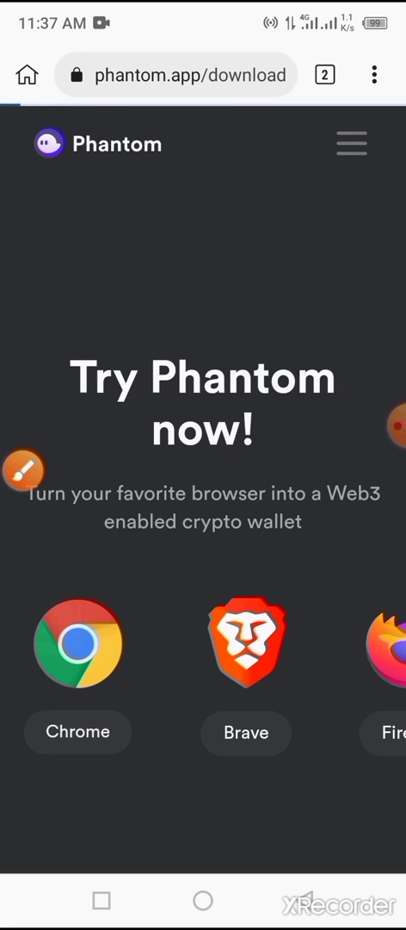
click(77, 641)
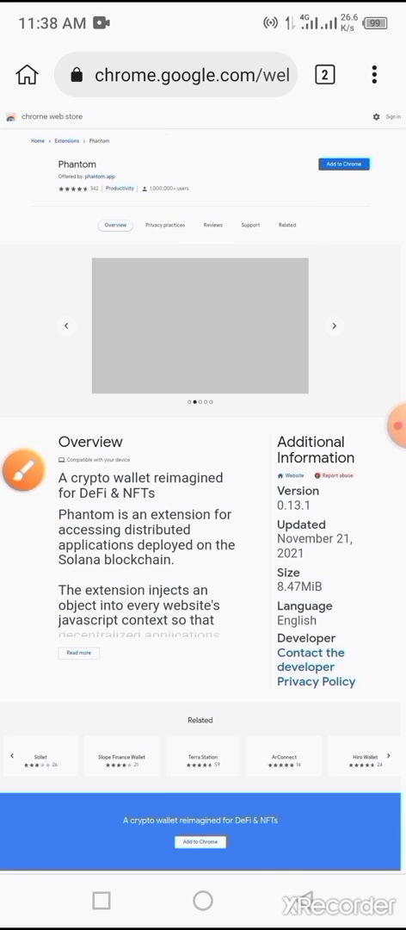
Step: Add the Phantom extension from the Chrome Web Store, approving its permissions
click(345, 164)
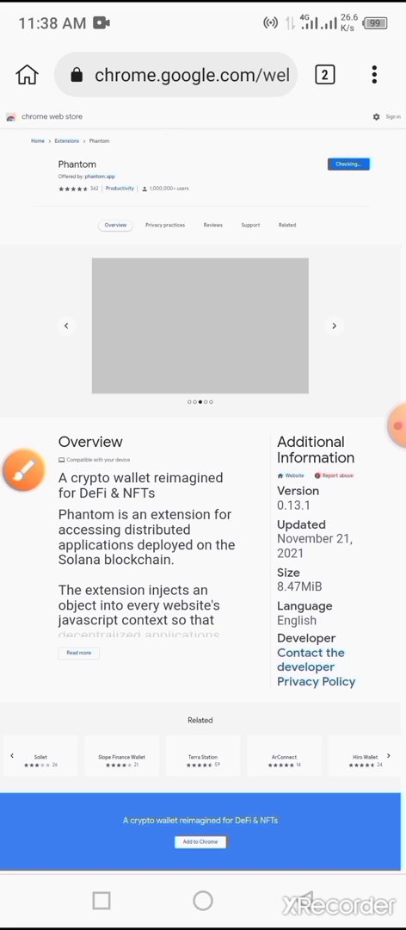
click(200, 840)
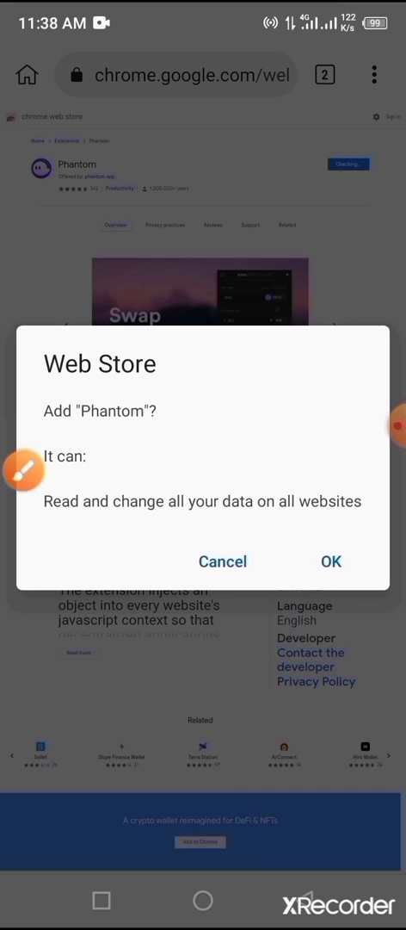
click(222, 561)
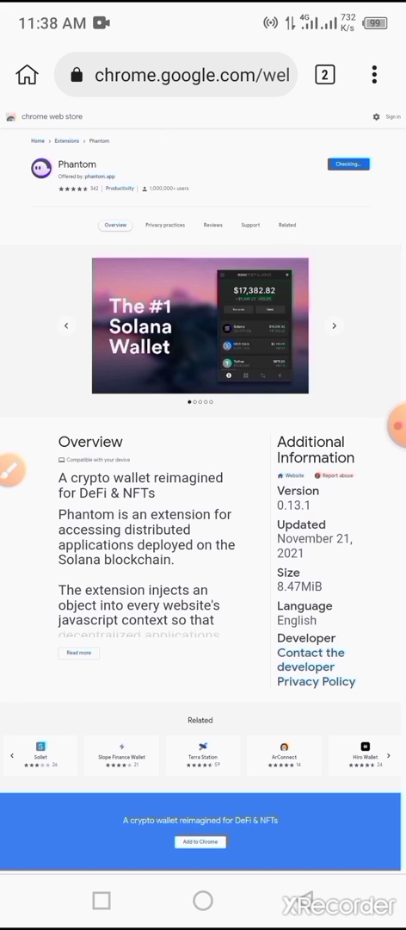
click(334, 325)
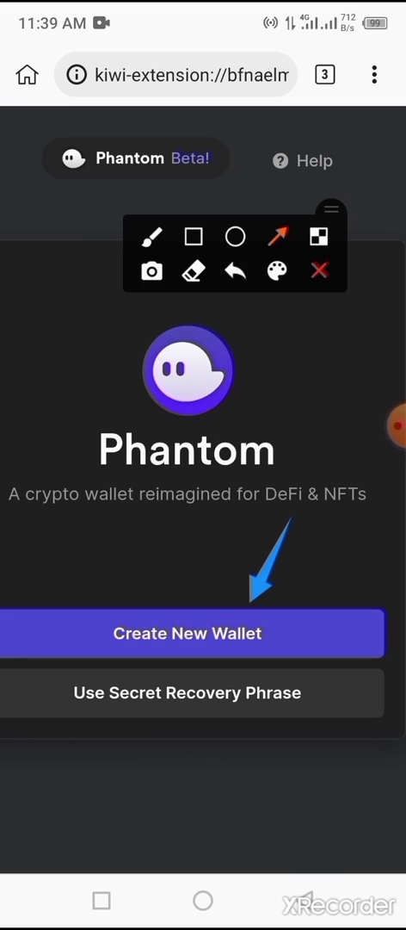
Step: Create a new Phantom wallet, copy the recovery phrase and confirm it is saved
click(186, 634)
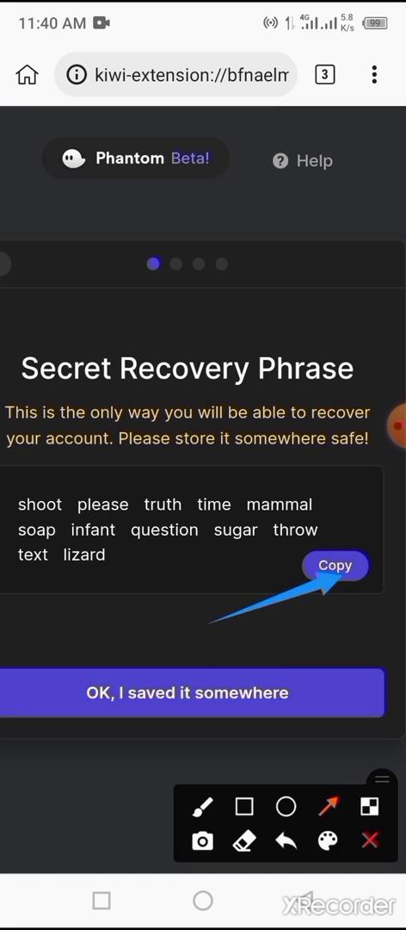
click(336, 564)
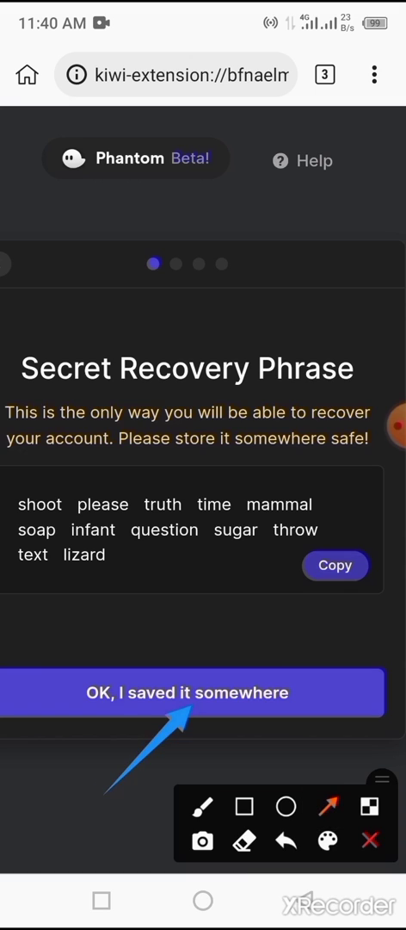
click(193, 692)
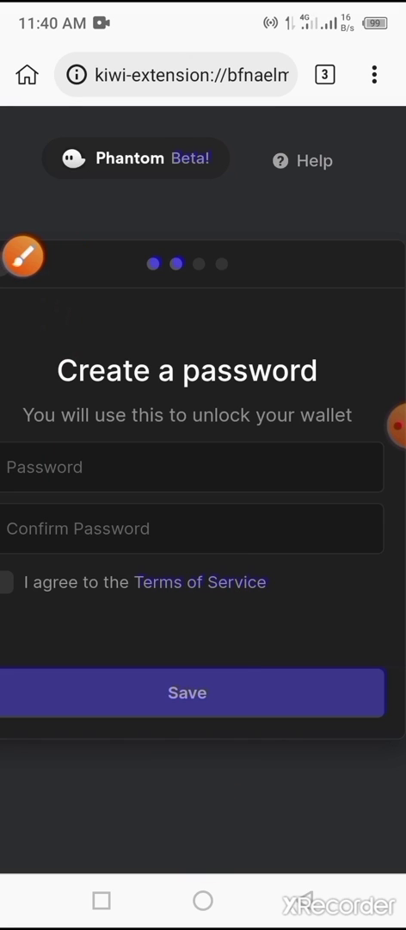
Step: Enter and confirm the wallet password, accept the Terms of Service and save
click(193, 467)
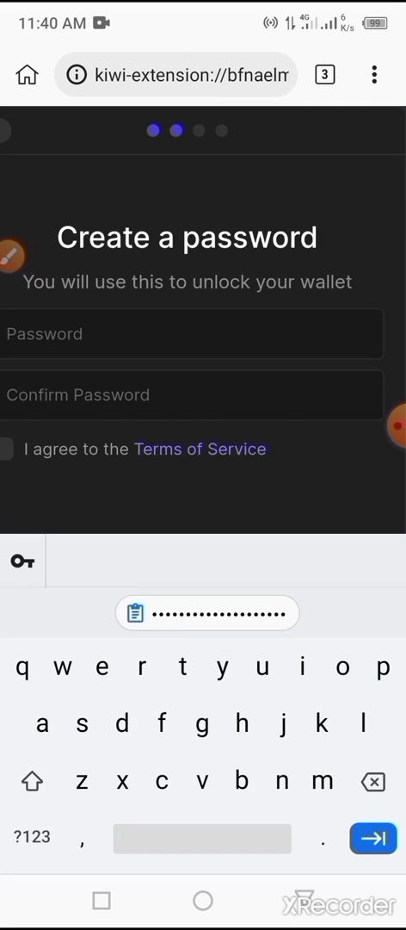
text(4)
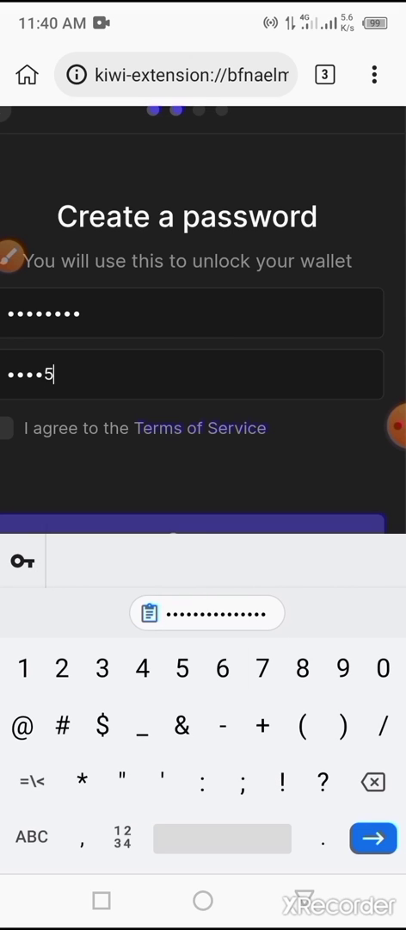
text(8)
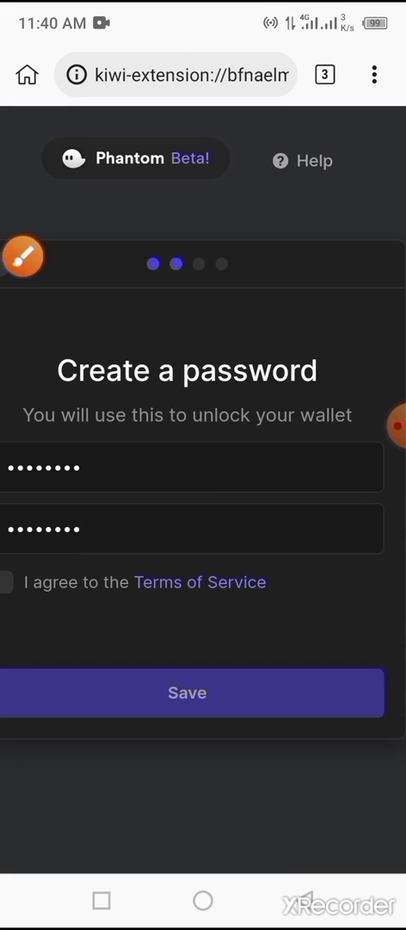
click(12, 582)
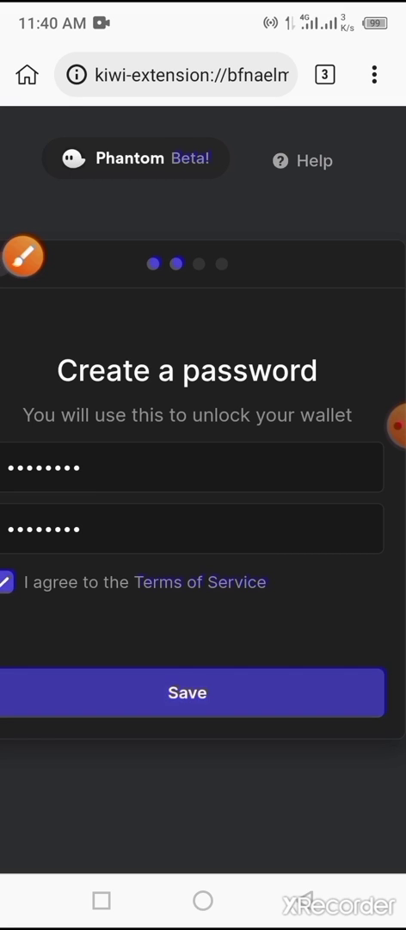
click(189, 693)
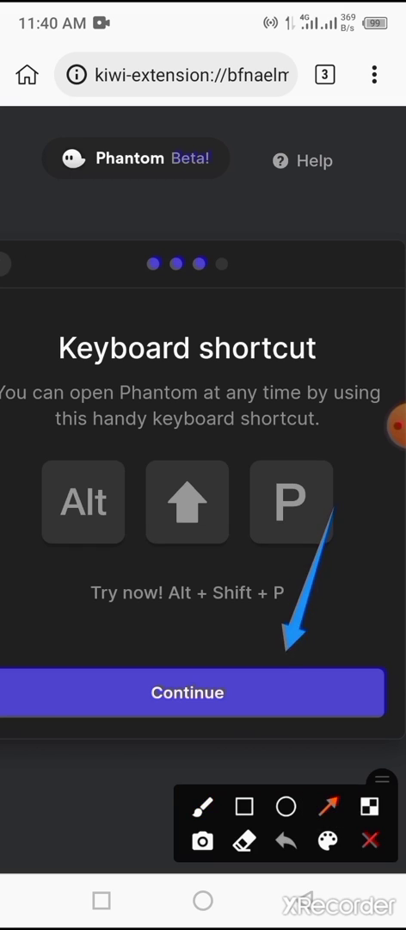
Step: Continue past the keyboard shortcut step and finish Phantom's wallet setup
click(187, 692)
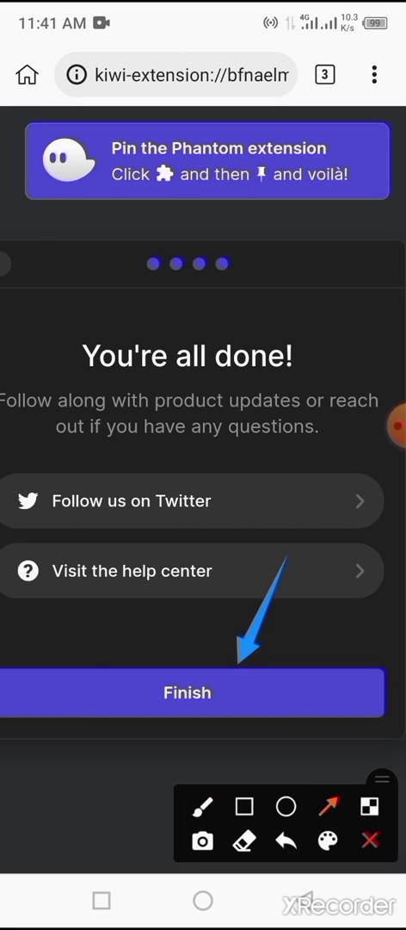
click(193, 693)
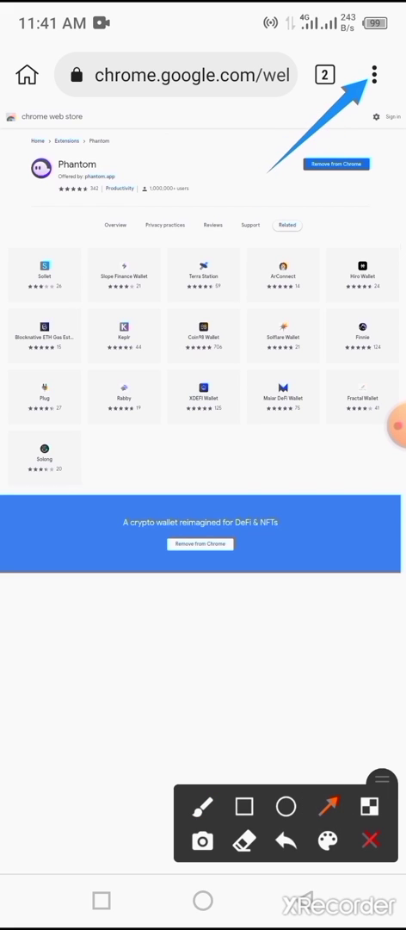
Step: Launch the Phantom extension from Kiwi's three-dot menu, landing on Wallet 1 with $0.00
click(379, 76)
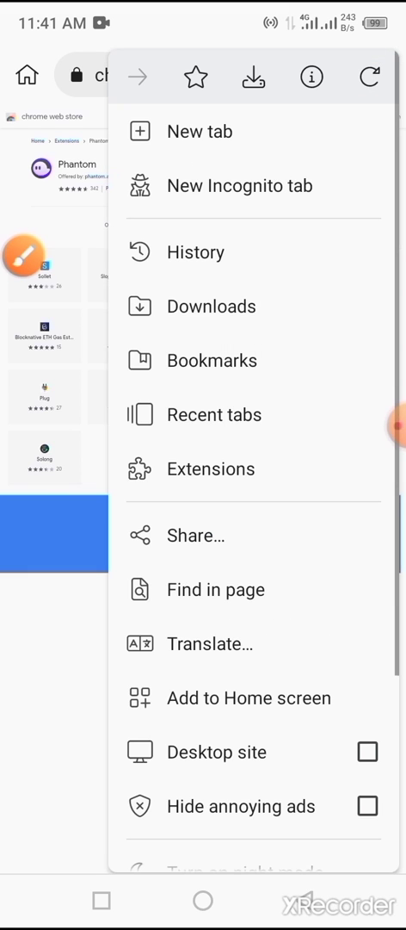
scroll(down, 3)
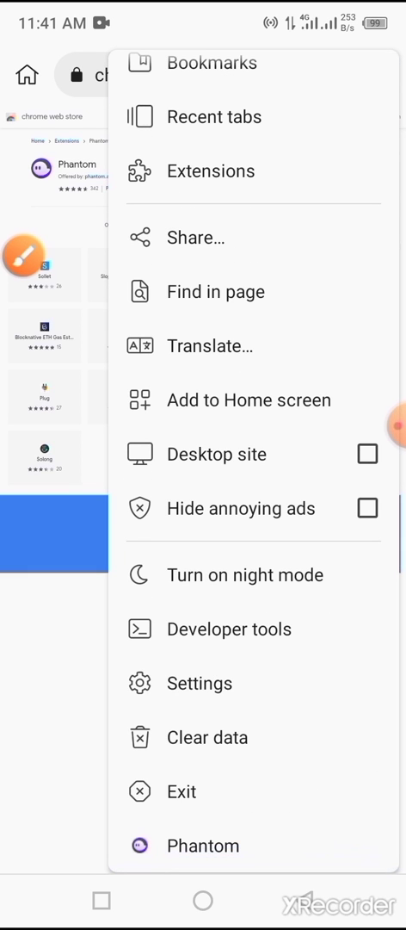
click(25, 255)
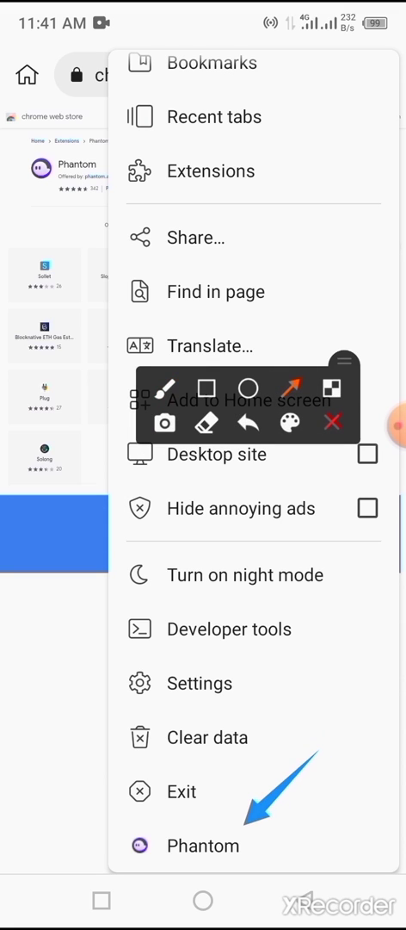
click(203, 845)
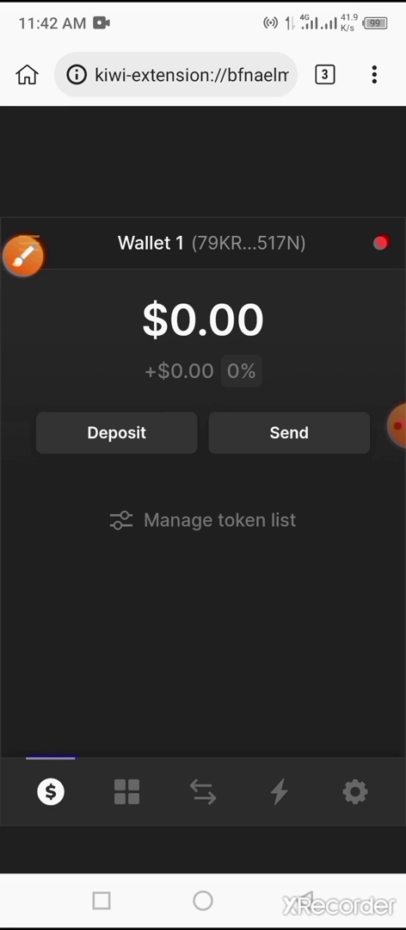
Step: Visit Phantom's Collectibles view and then its Swap view from the bottom bar
click(127, 792)
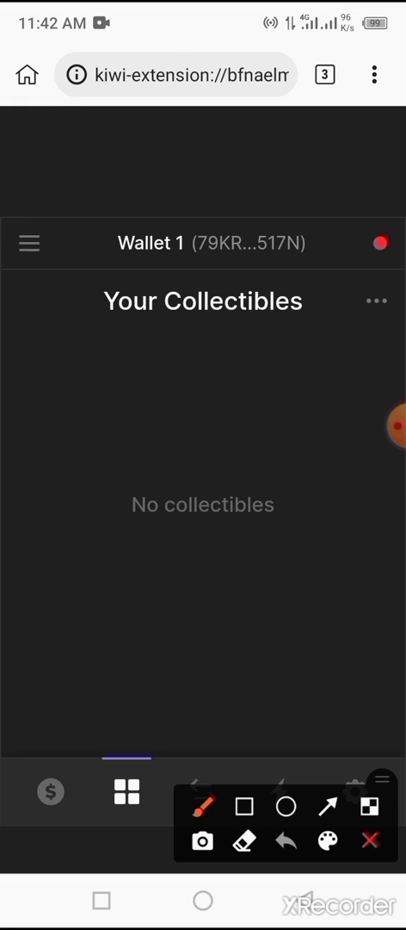
click(370, 841)
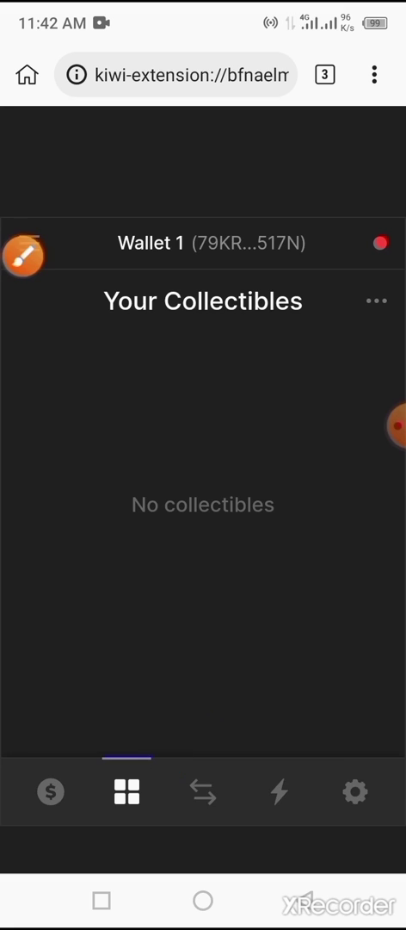
click(203, 792)
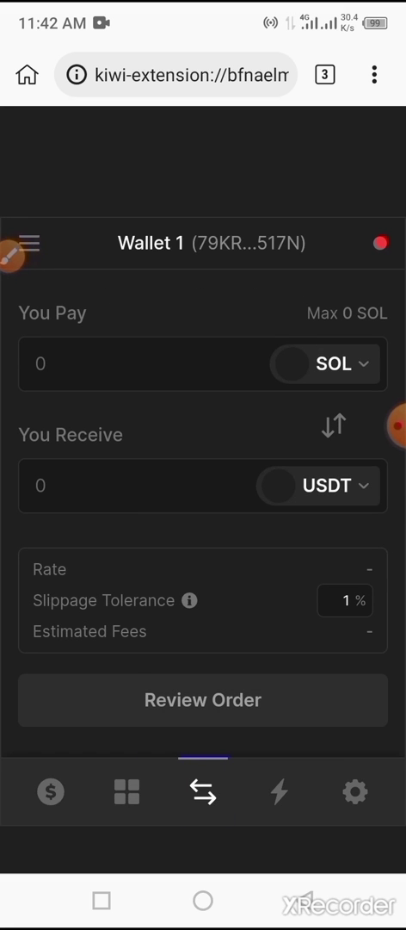
click(361, 723)
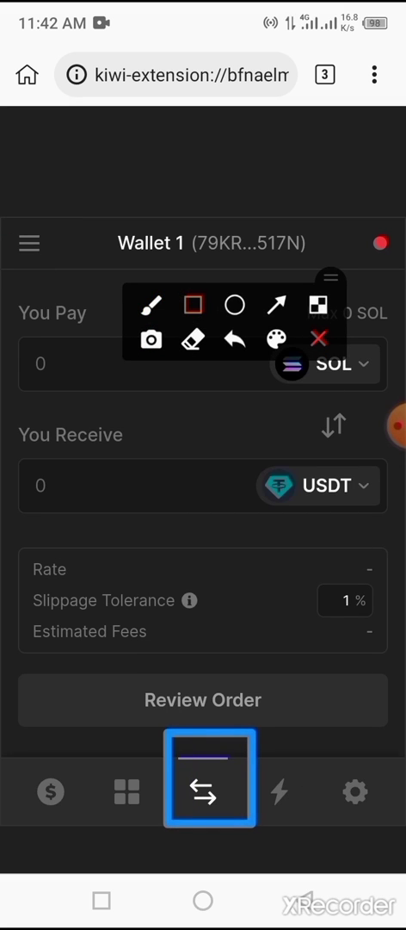
Step: Check the Activity view, then switch to the Wallet 1 settings page
click(279, 792)
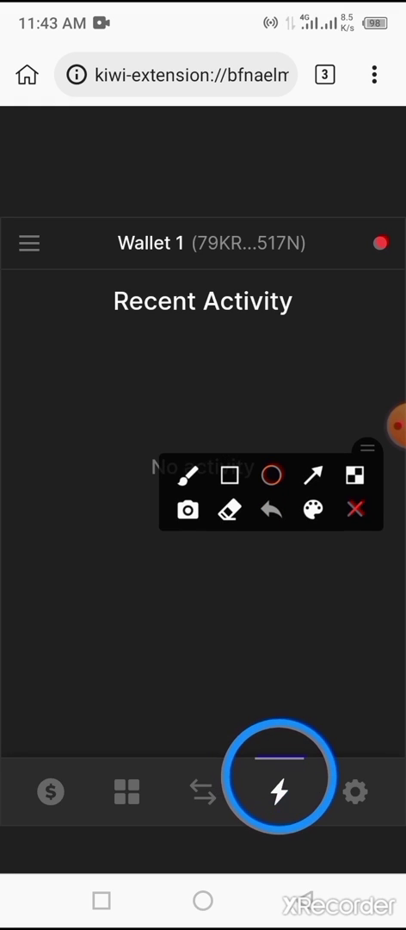
click(355, 510)
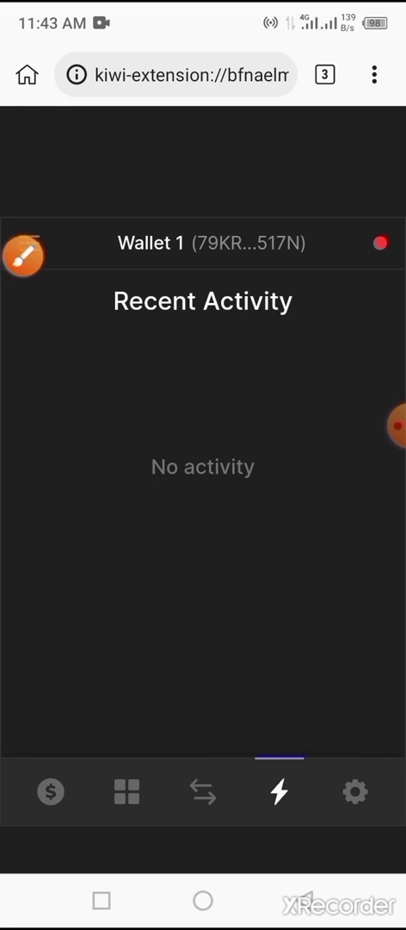
click(355, 792)
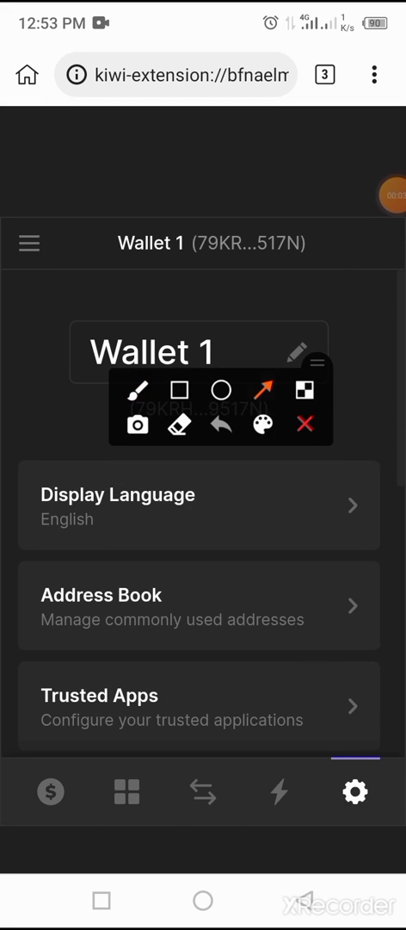
Step: Scroll through the Wallet 1 settings list to review its options
click(303, 424)
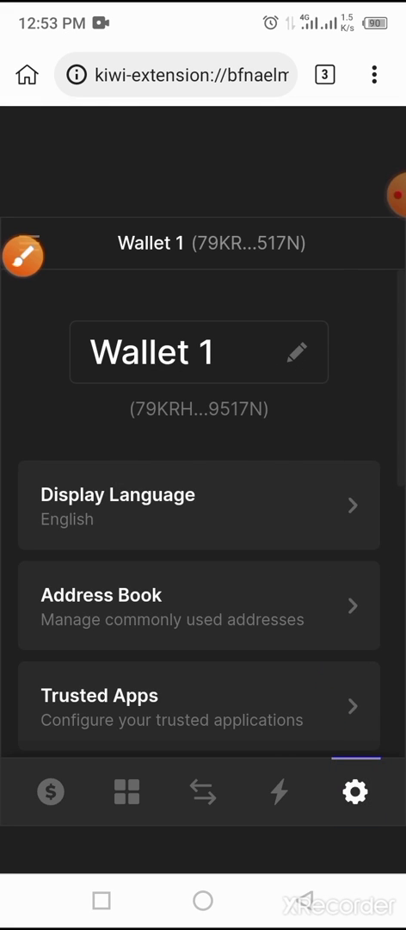
scroll(down, 3)
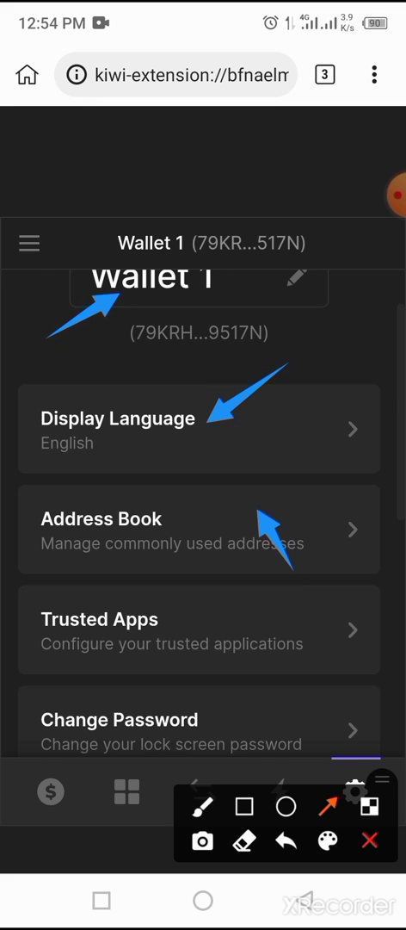
scroll(down, 3)
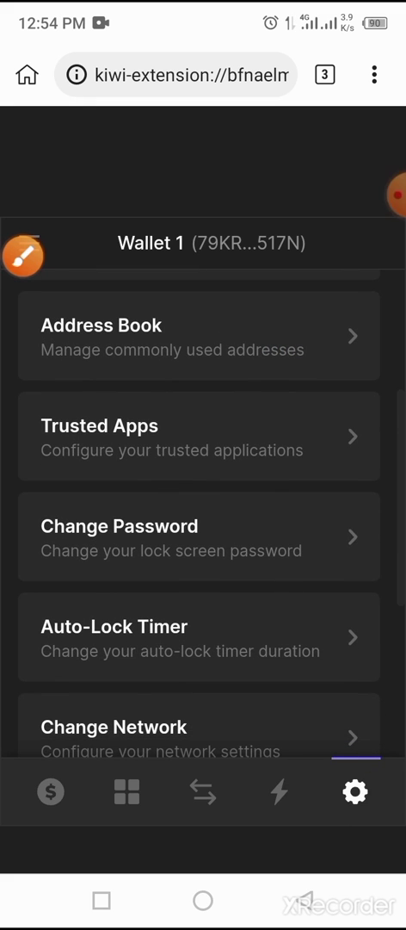
click(24, 255)
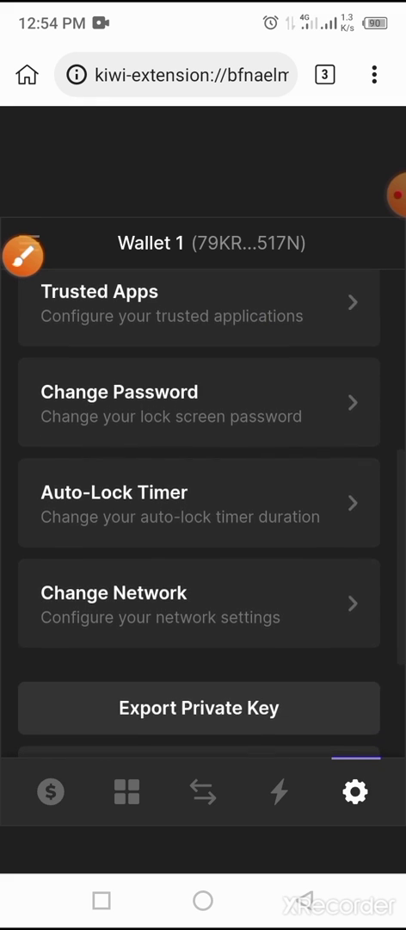
scroll(down, 3)
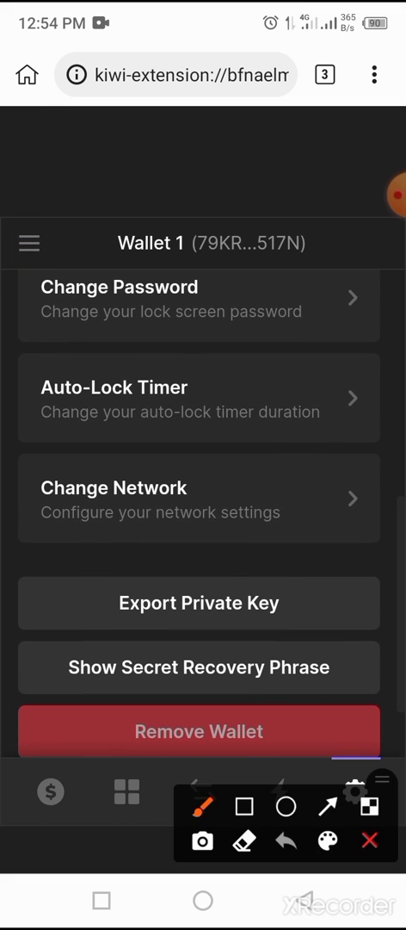
click(334, 832)
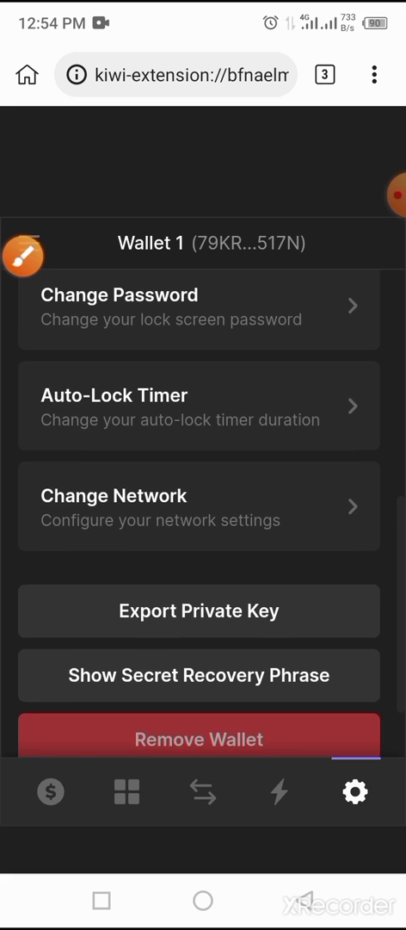
Step: Return to the Wallet 1 balance view showing $0.00 via the dollar tab
scroll(up, 3)
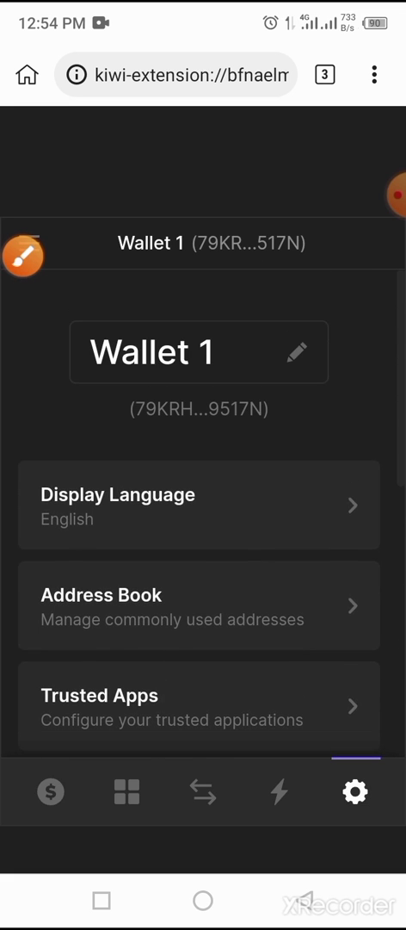
click(52, 792)
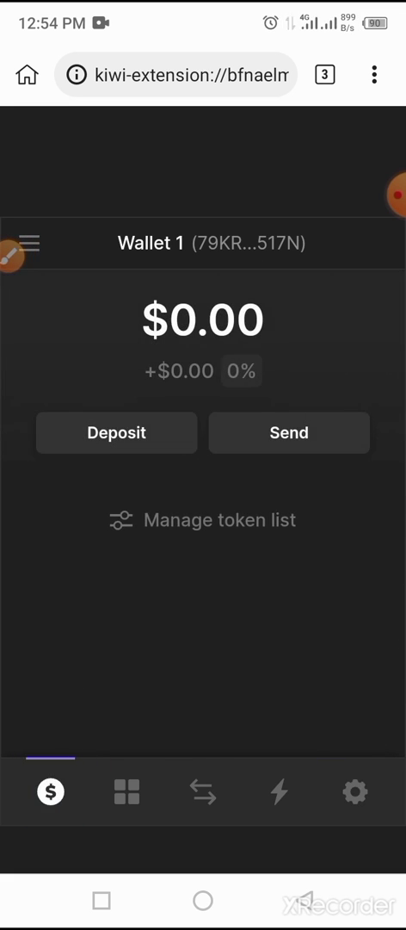